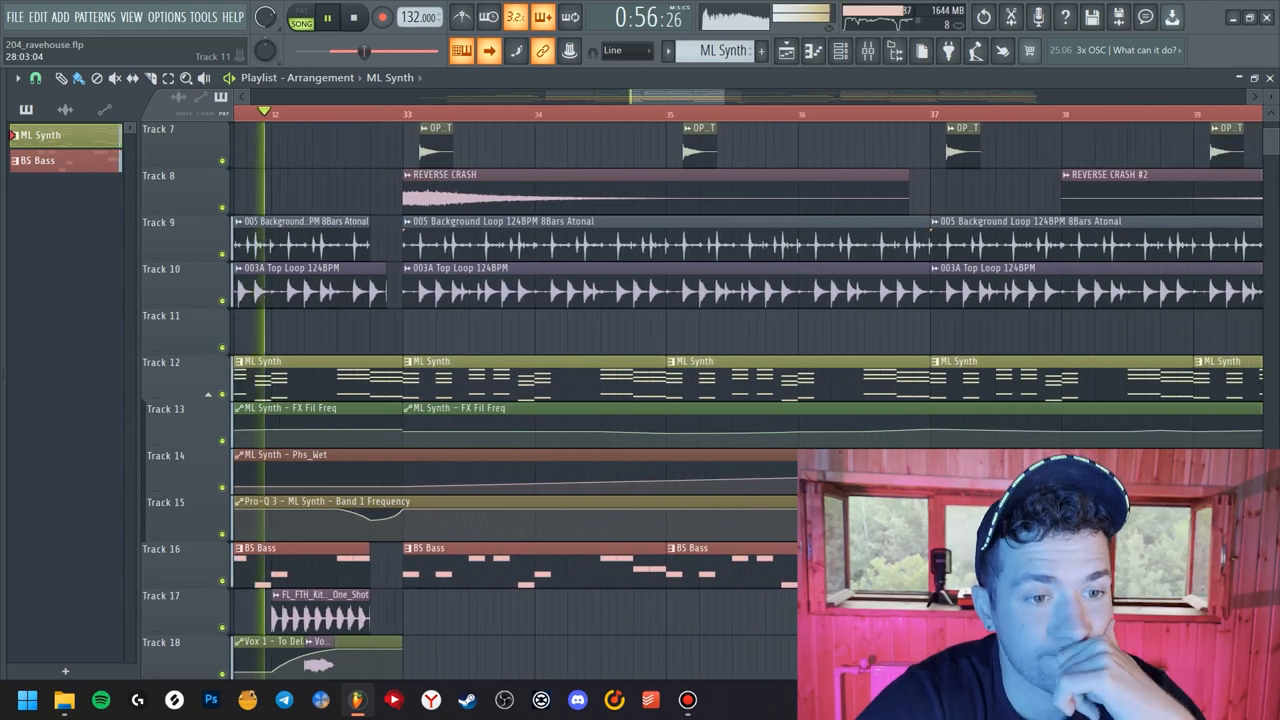
Scroll to view the ML Synth Serum patch: two sawtooth oscillators, filter and envelopes.
{"action": "scroll", "scroll_direction": "down", "scroll_amount": 3}
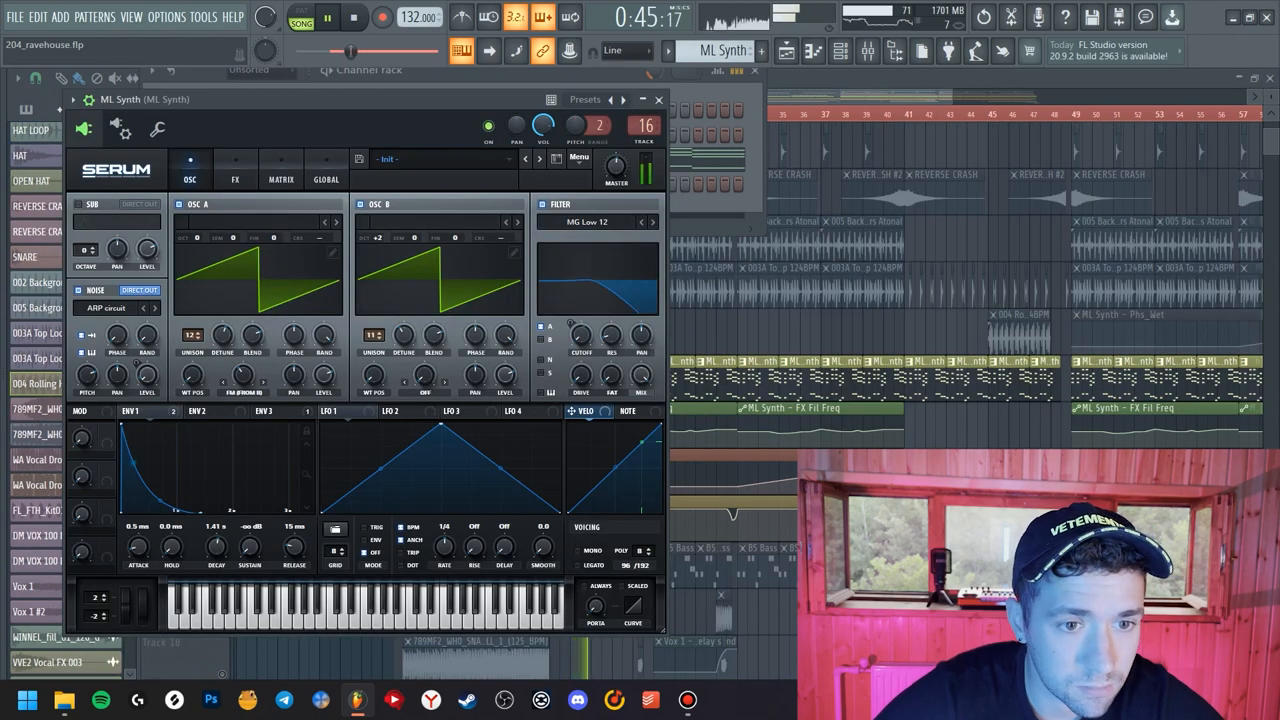
Review Serum's FX chain, then open FabFilter Pro-C 2 on the BS Bass mixer insert.
{"action": "left_click", "coordinate": [235, 165]}
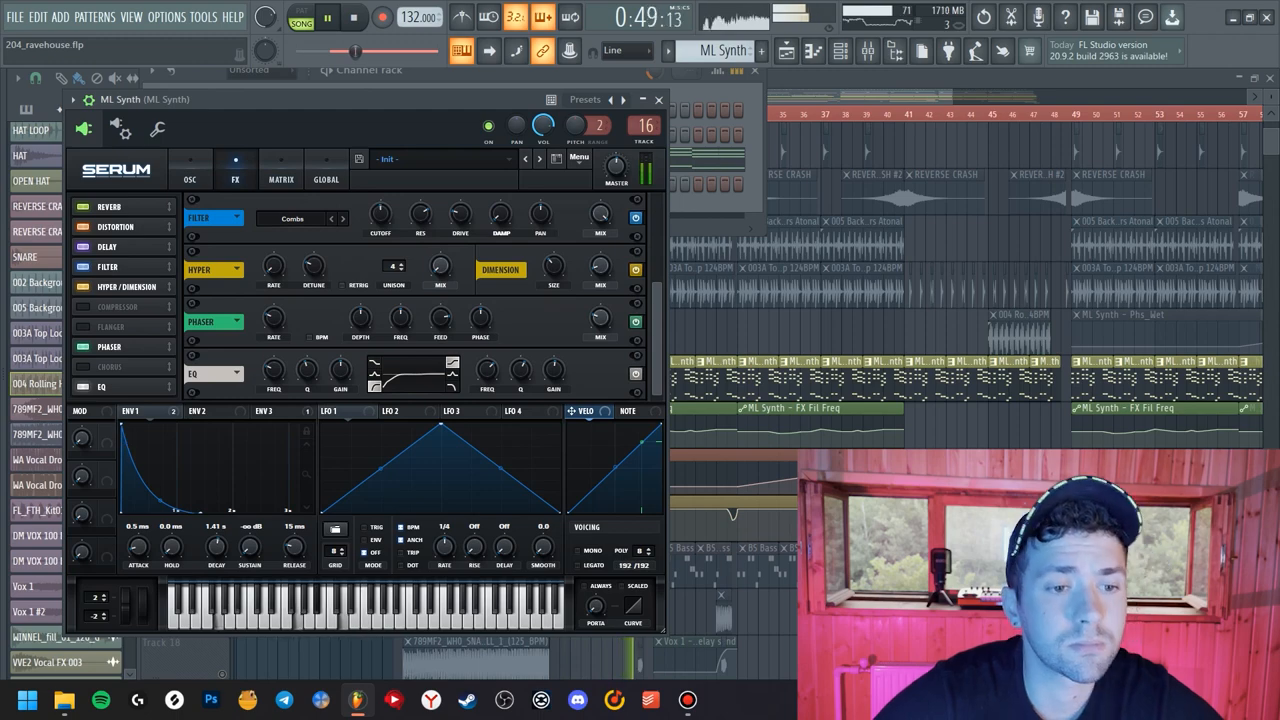
{"action": "left_click", "coordinate": [658, 99]}
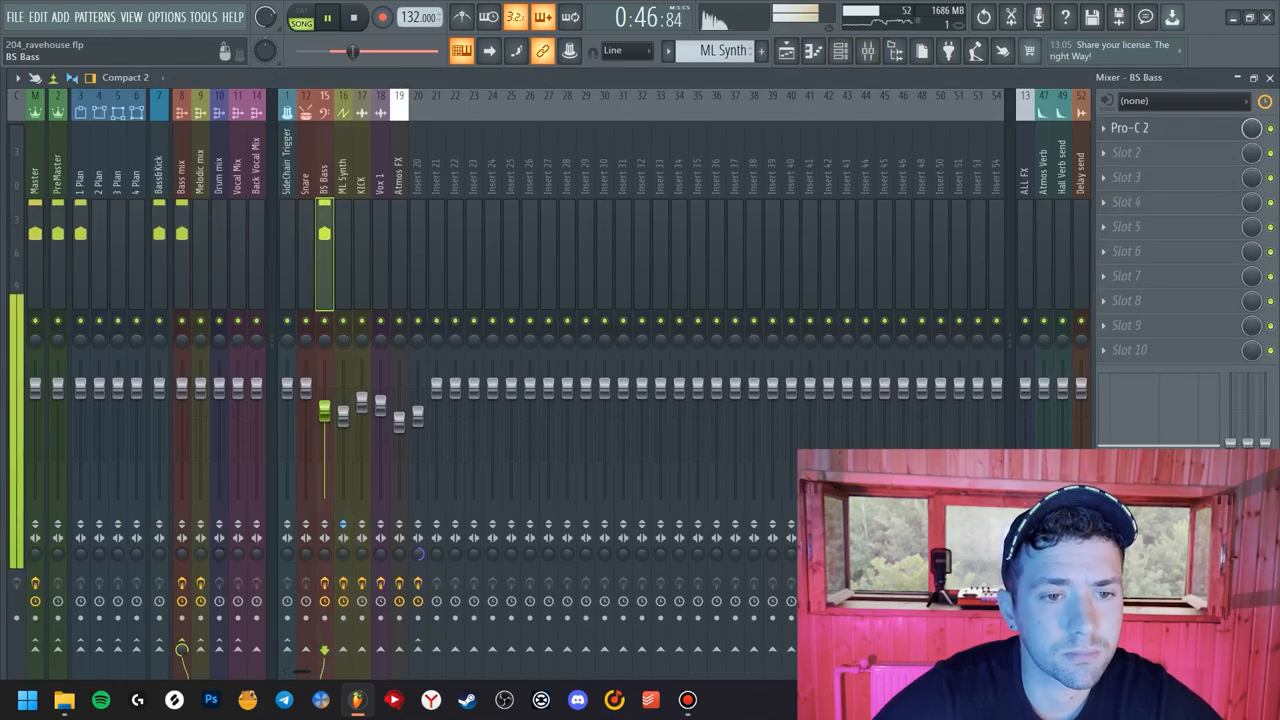
{"action": "left_click", "coordinate": [1130, 128]}
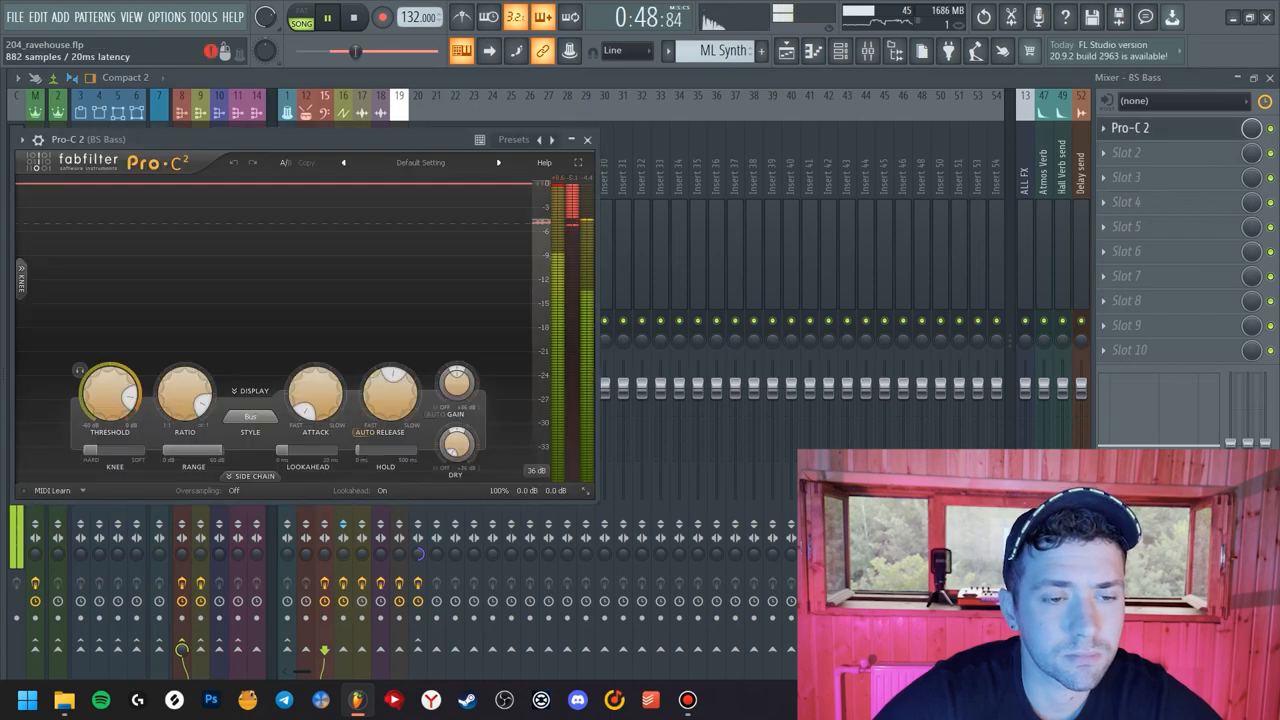